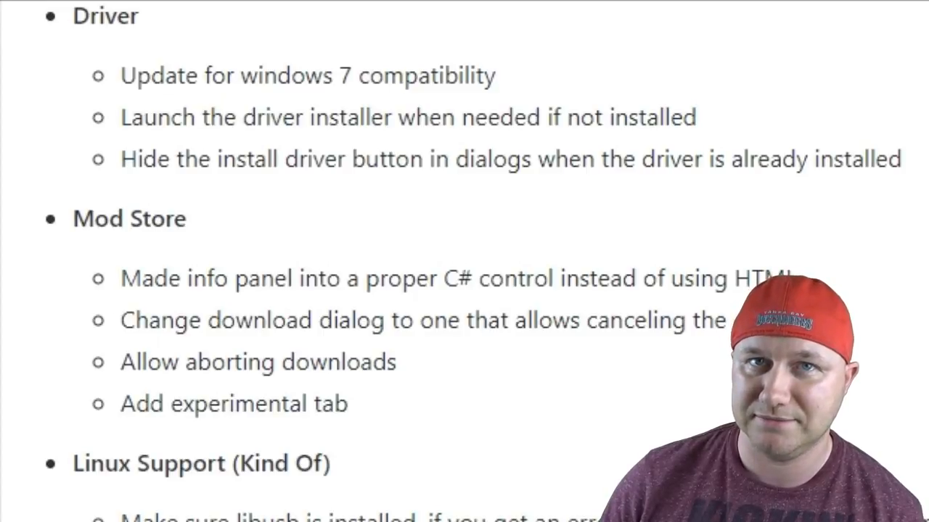
# - Launch the one-click FTP client from the Tools menu, then bring the Tools menu back up
pyautogui.scroll(-3)
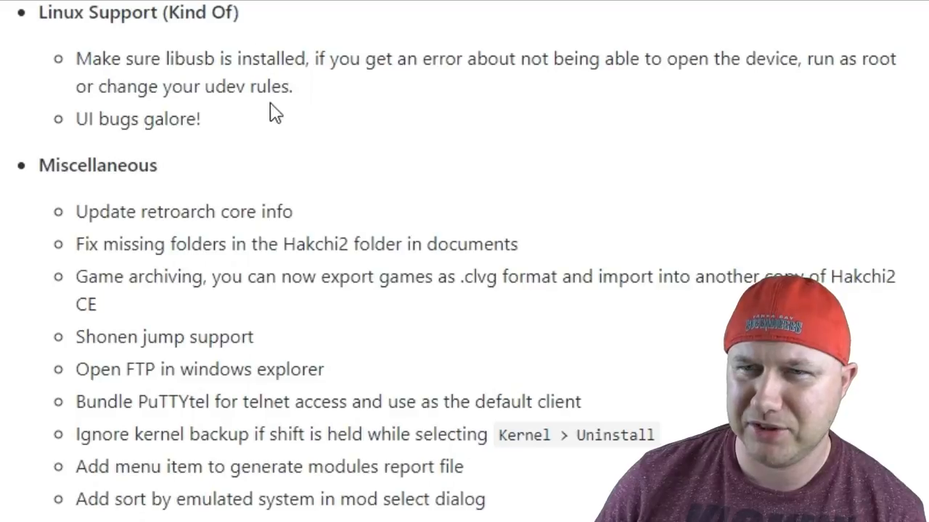
pyautogui.moveTo(360, 101)
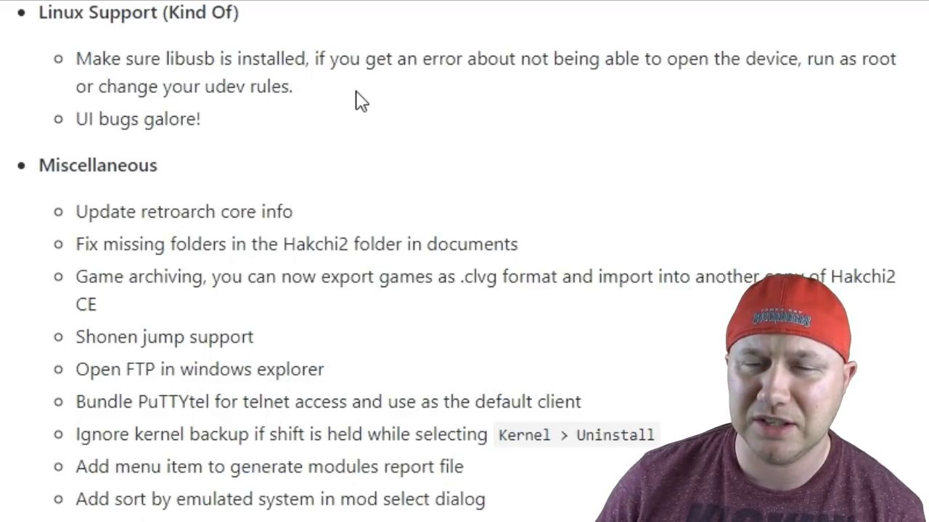
pyautogui.moveTo(394, 129)
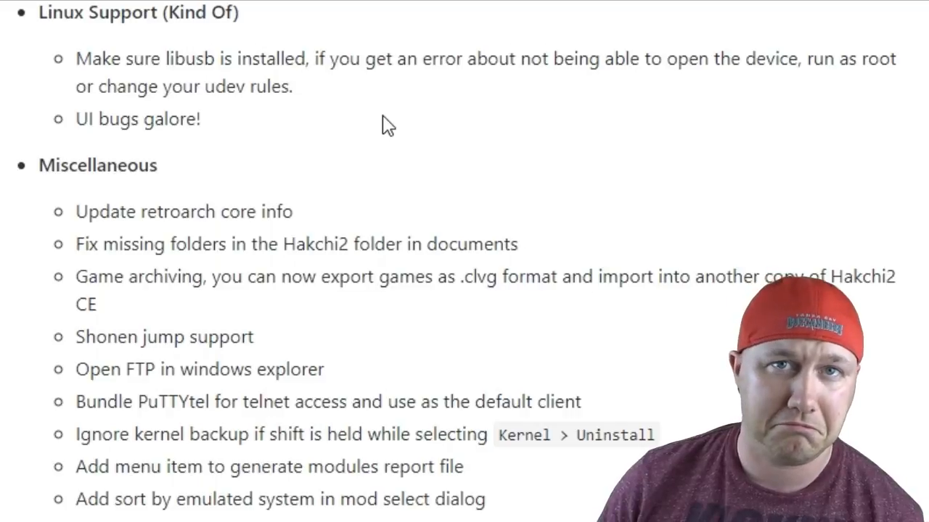
pyautogui.scroll(-3)
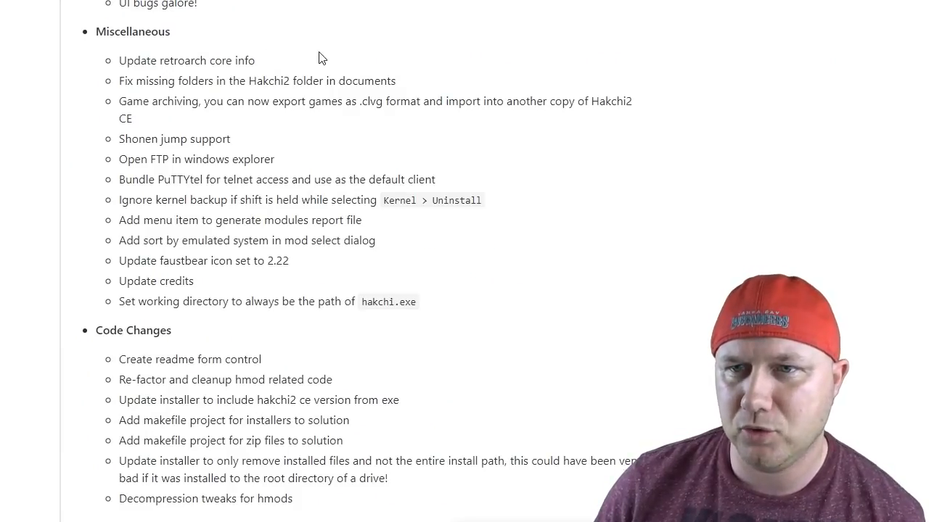
pyautogui.moveTo(317, 145)
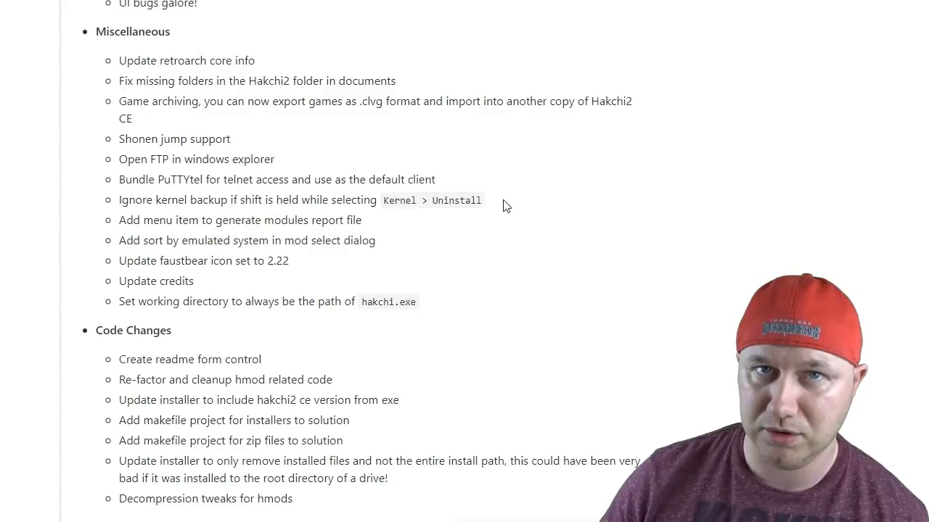
pyautogui.scroll(-3)
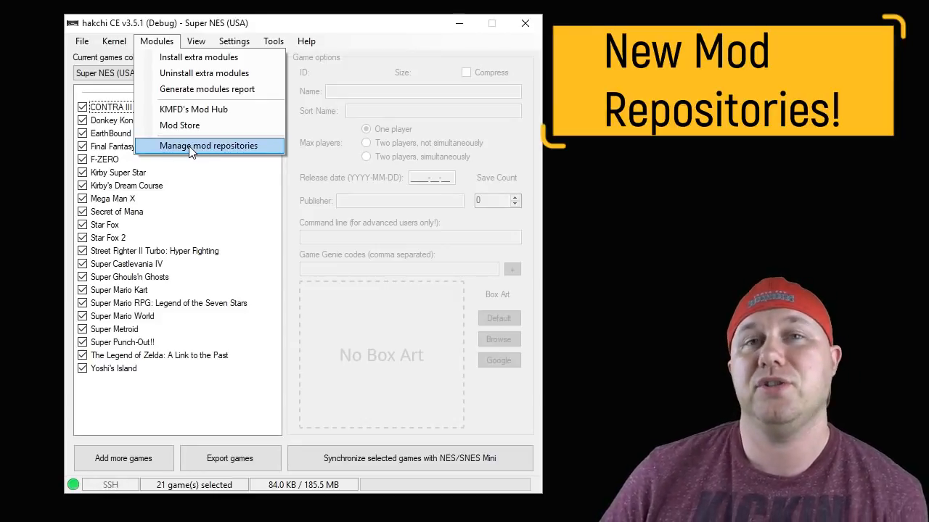
pyautogui.moveTo(195, 109)
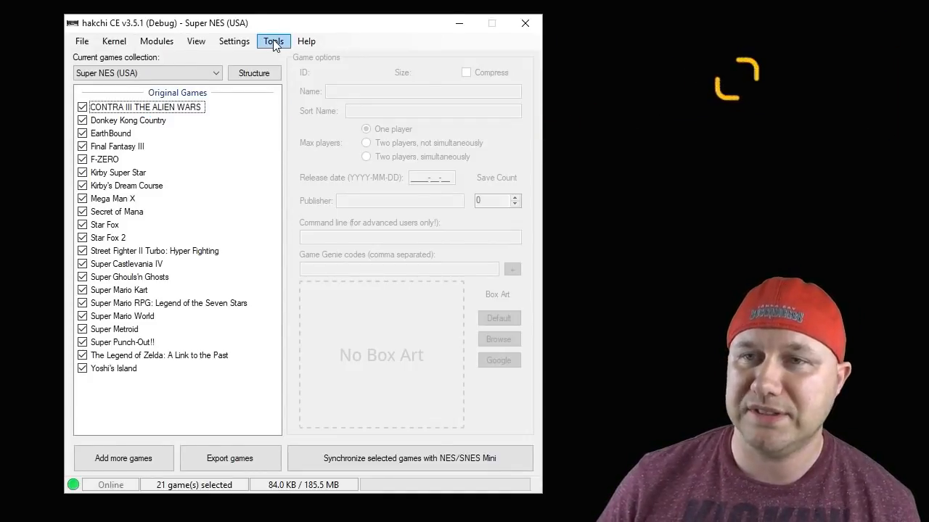
pyautogui.click(273, 41)
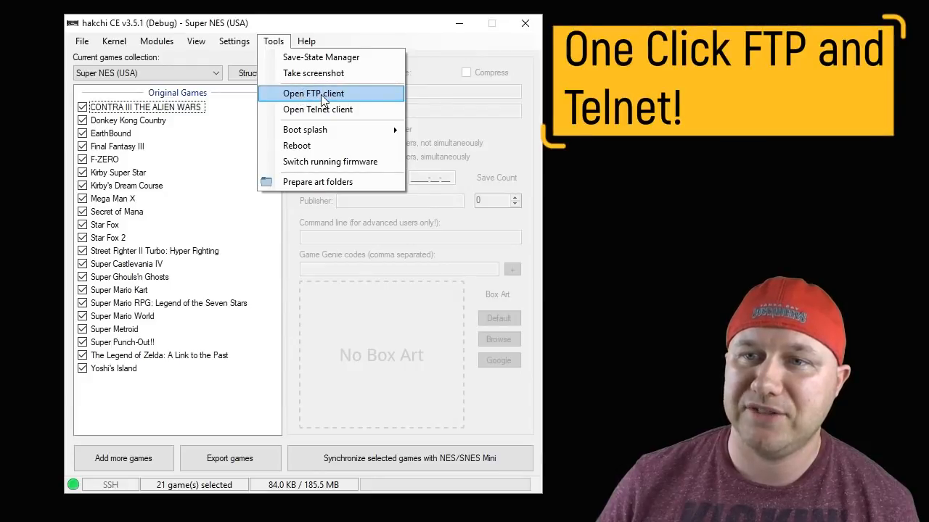
pyautogui.moveTo(378, 106)
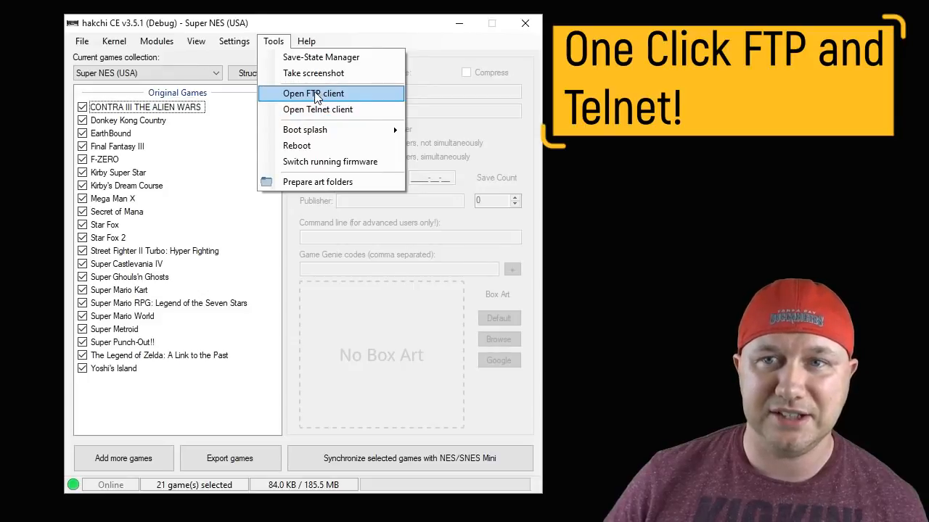
pyautogui.click(314, 93)
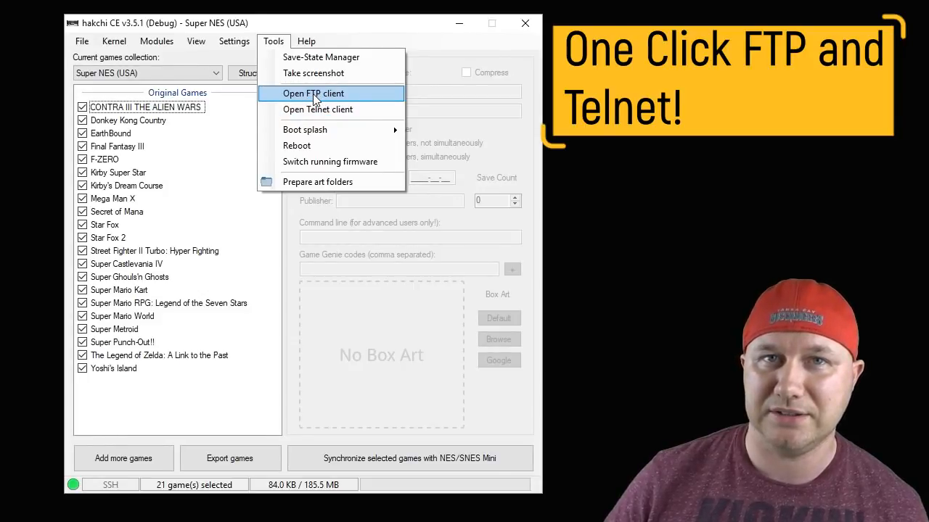
pyautogui.click(313, 93)
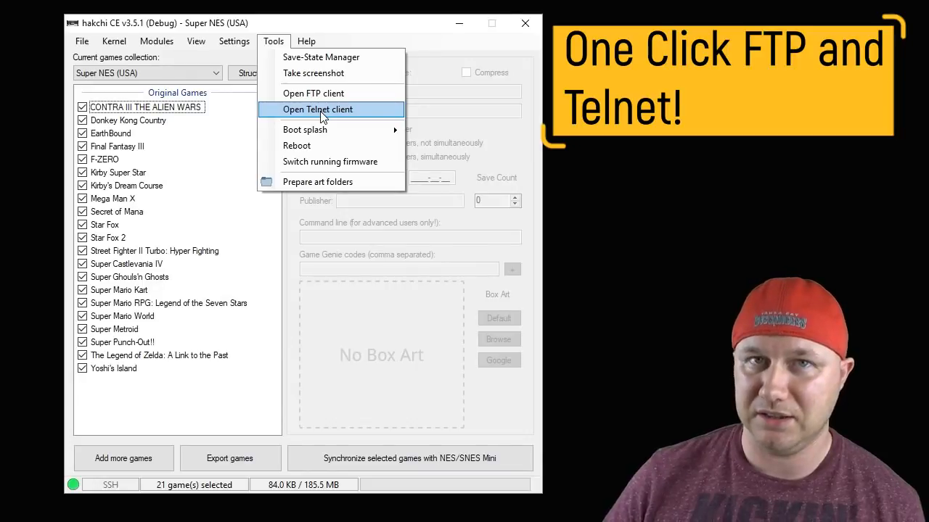
# - Start the Telnet client, log in as root in PuTTYtel, then close the session
pyautogui.click(316, 108)
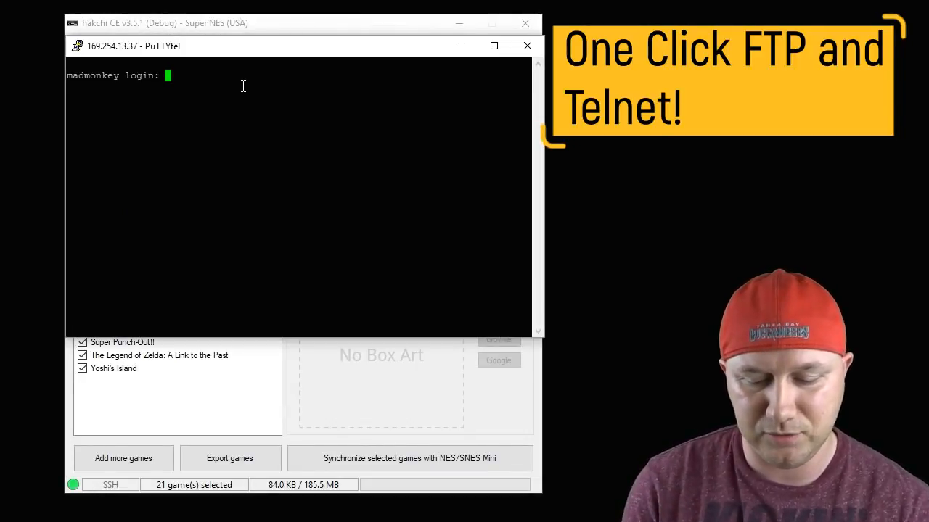
pyautogui.write('root')
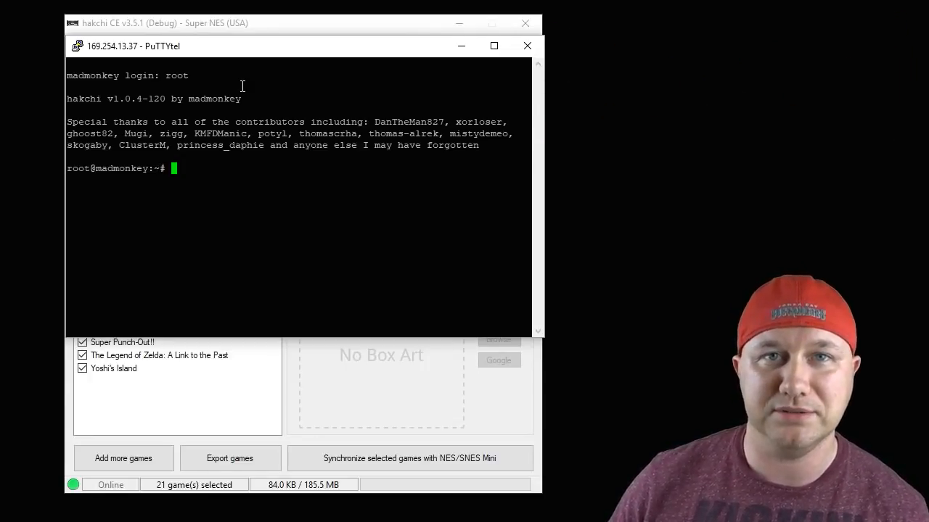
pyautogui.click(527, 45)
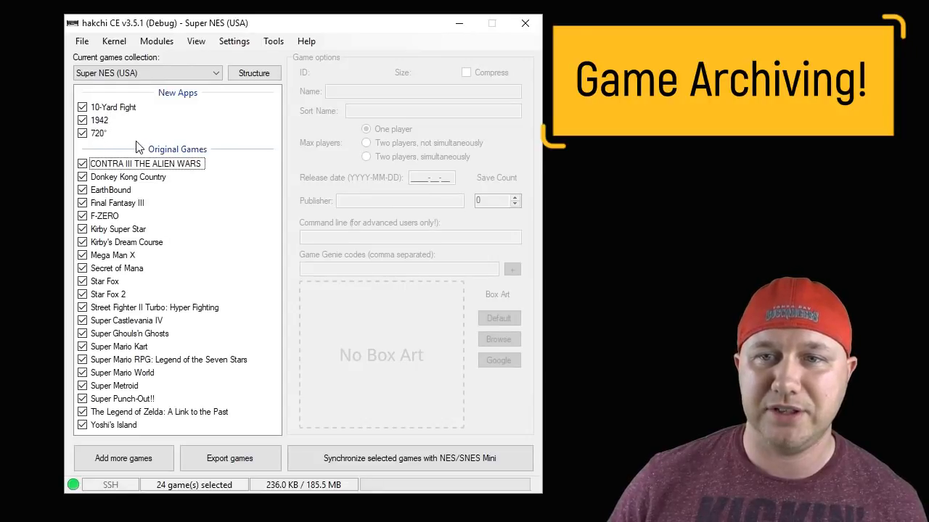
# - Archive the selected new apps 10-Yard Fight, 1942 and 720° as .clvg files to the Desktop
pyautogui.rightClick(102, 108)
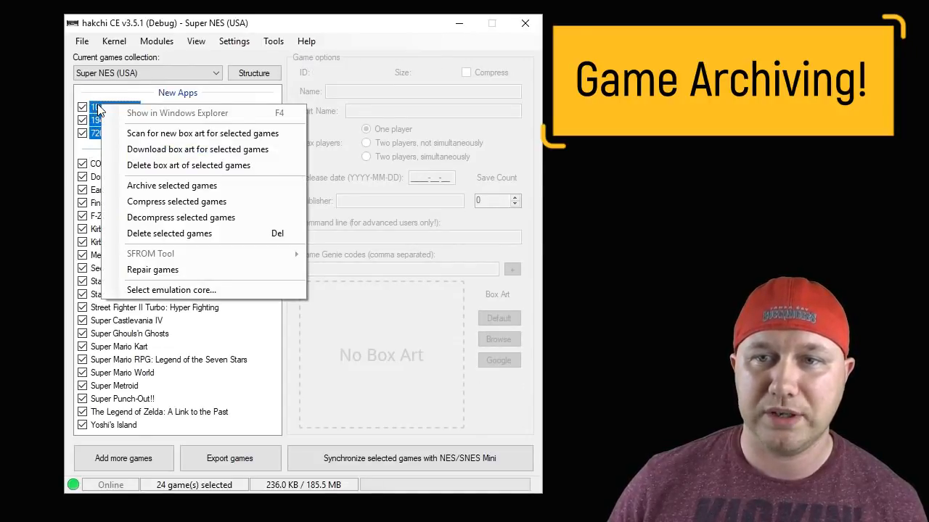
pyautogui.moveTo(171, 186)
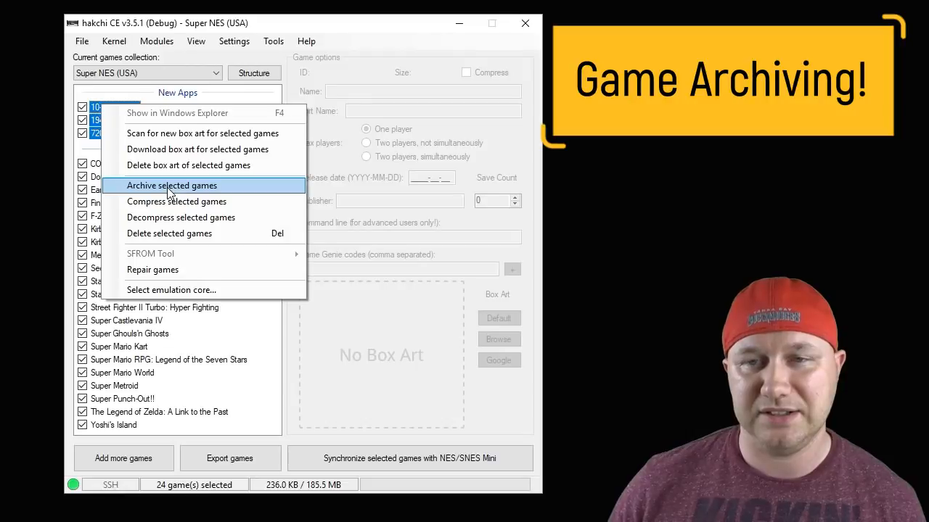
pyautogui.click(172, 186)
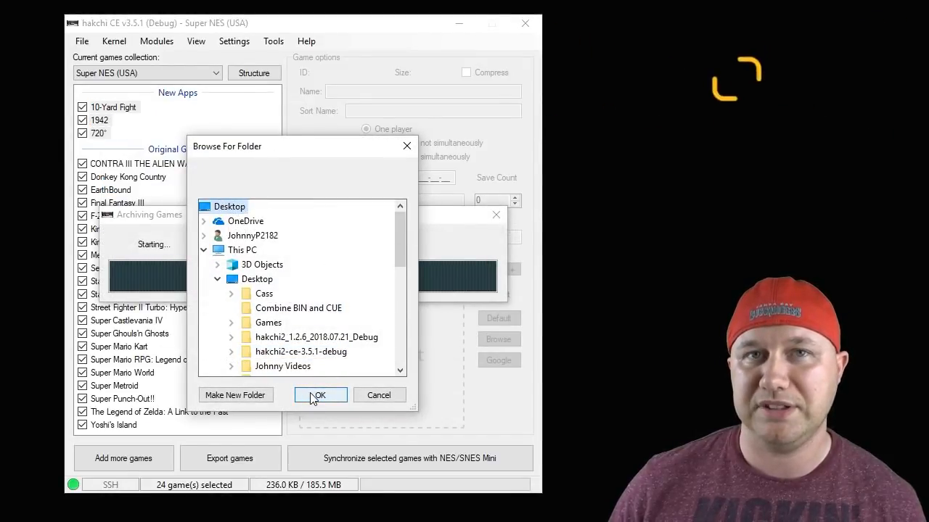
pyautogui.click(319, 395)
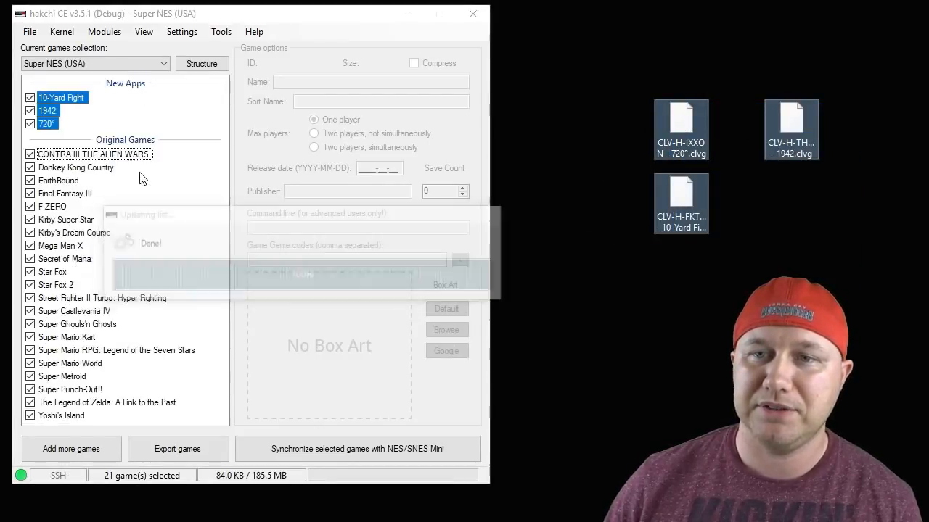
# - Review the details of 1942 and 10-Yard Fight after archiving
pyautogui.click(47, 110)
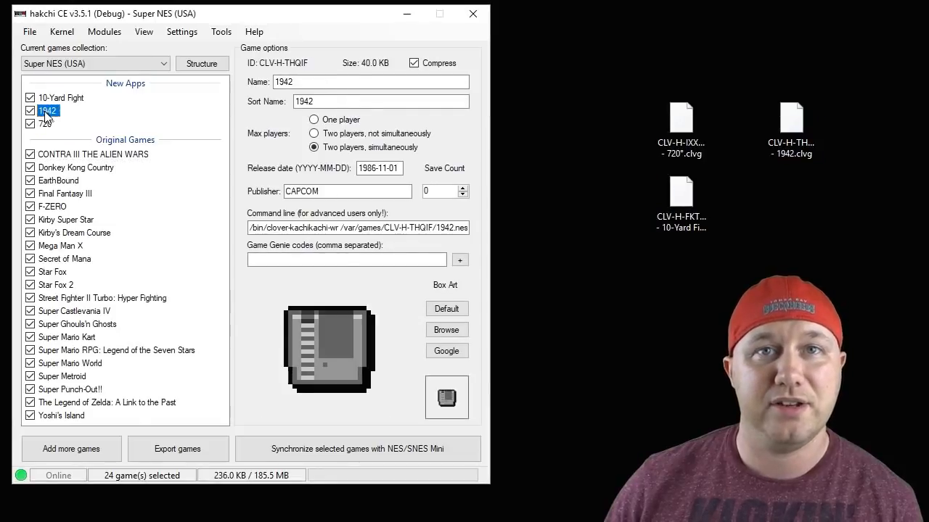
pyautogui.click(61, 97)
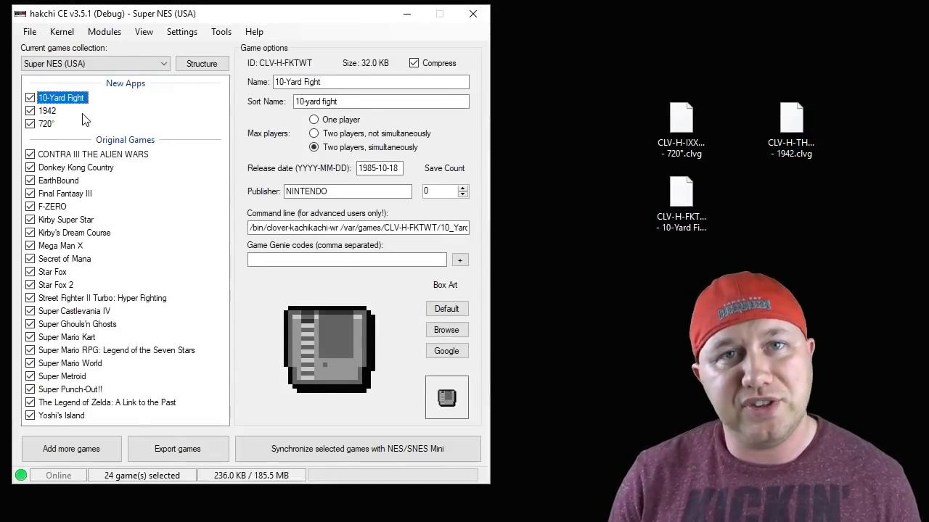